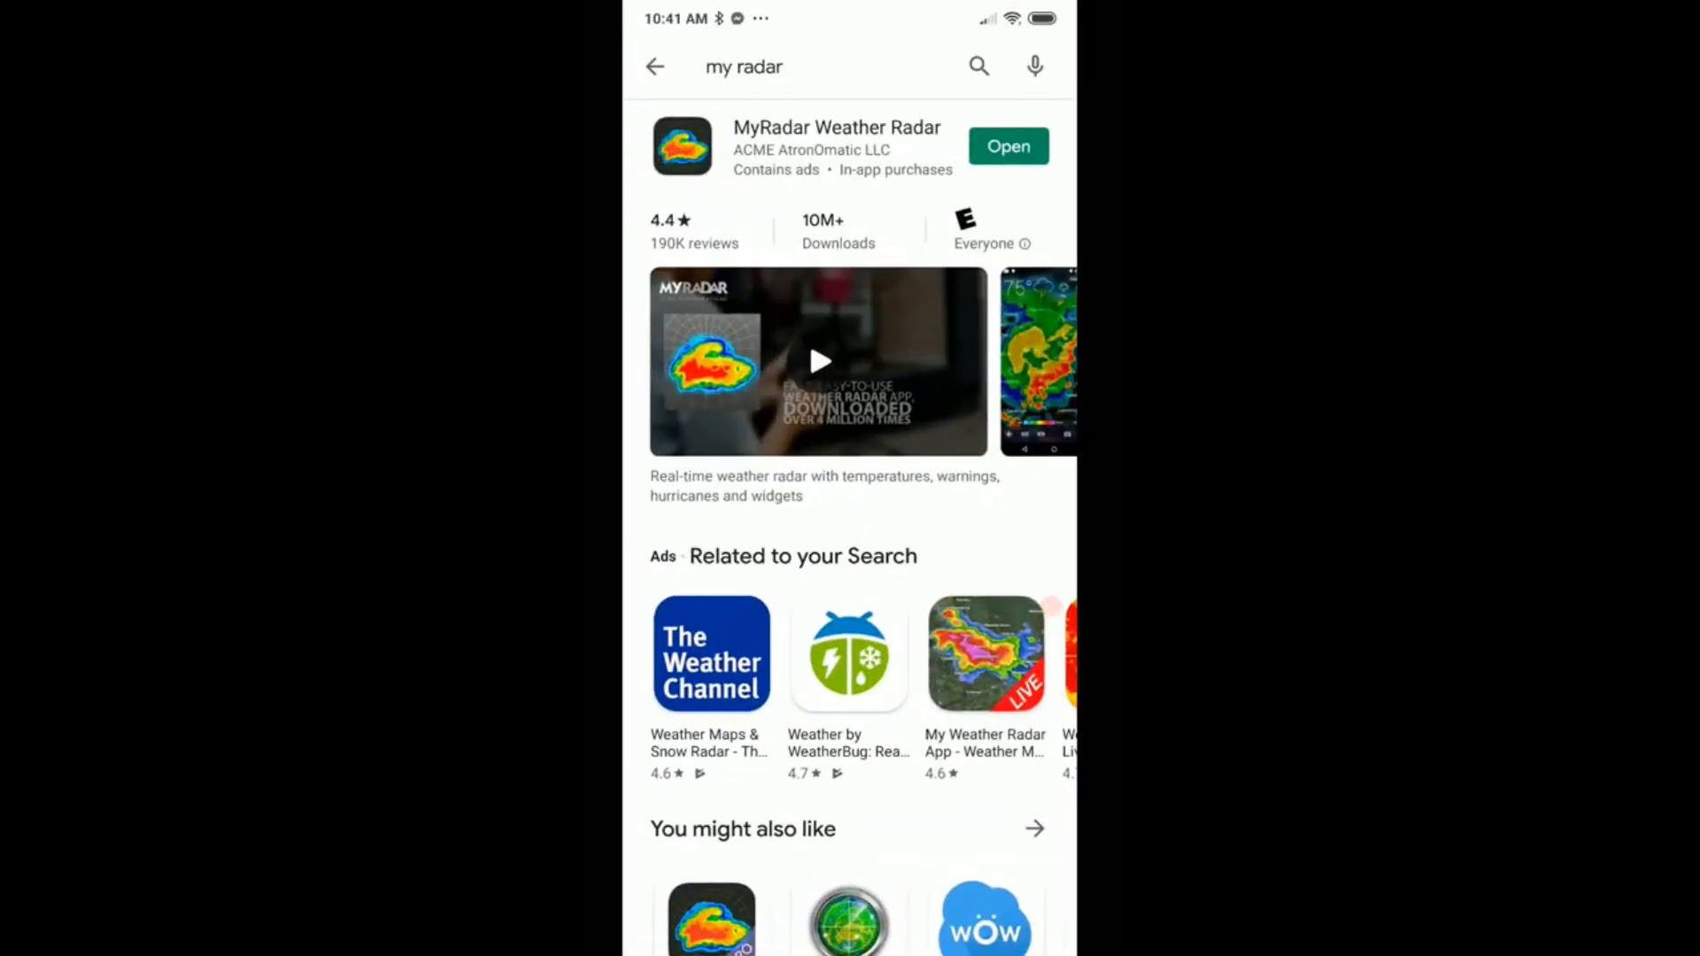
Return home from the MyRadar Play Store listing and bring up the MyRadar shortcut's options in the Weather folder.
left_click(1006, 145)
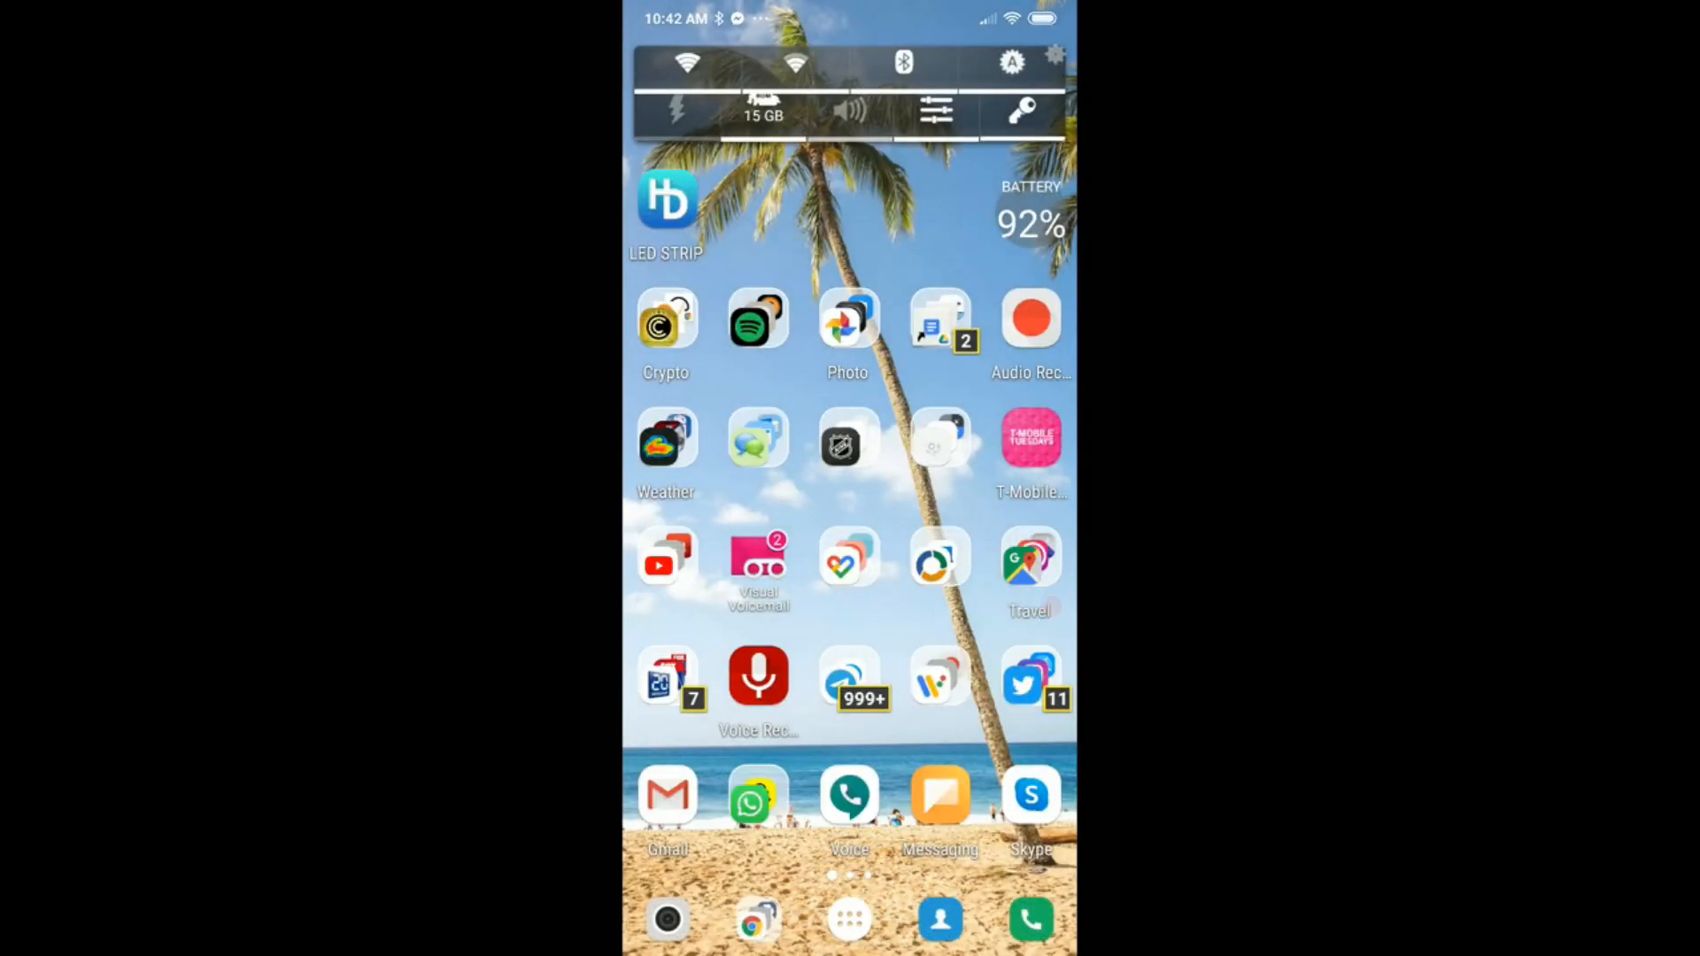
left_click(667, 440)
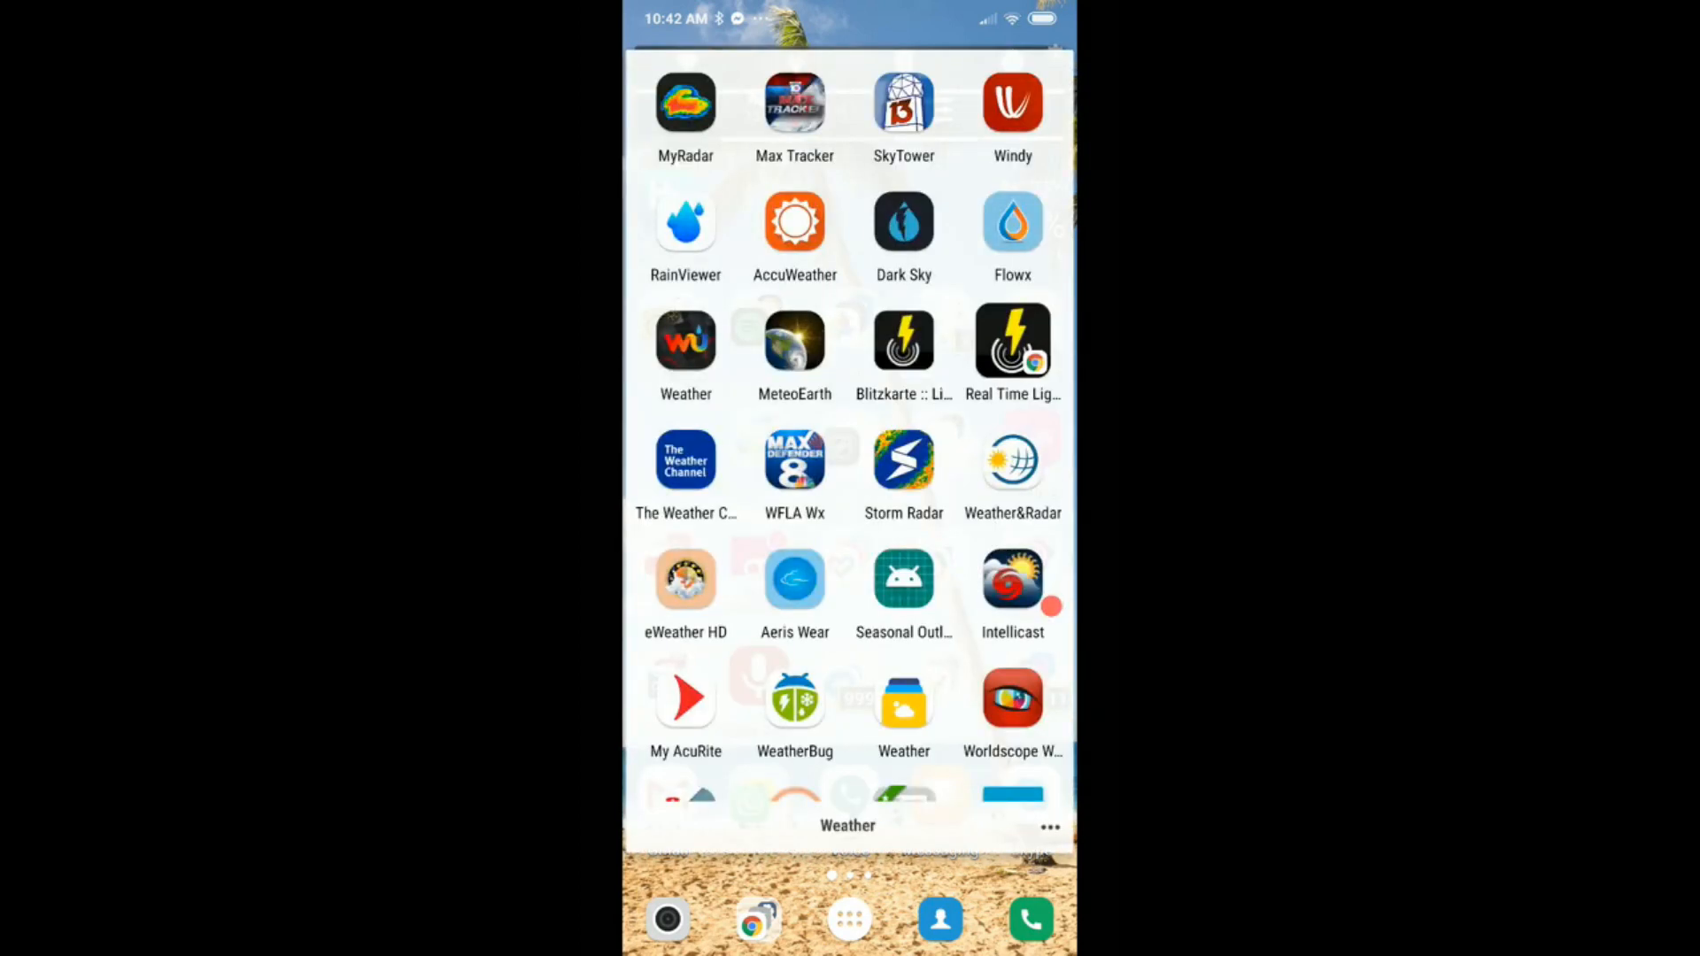
left_click(685, 103)
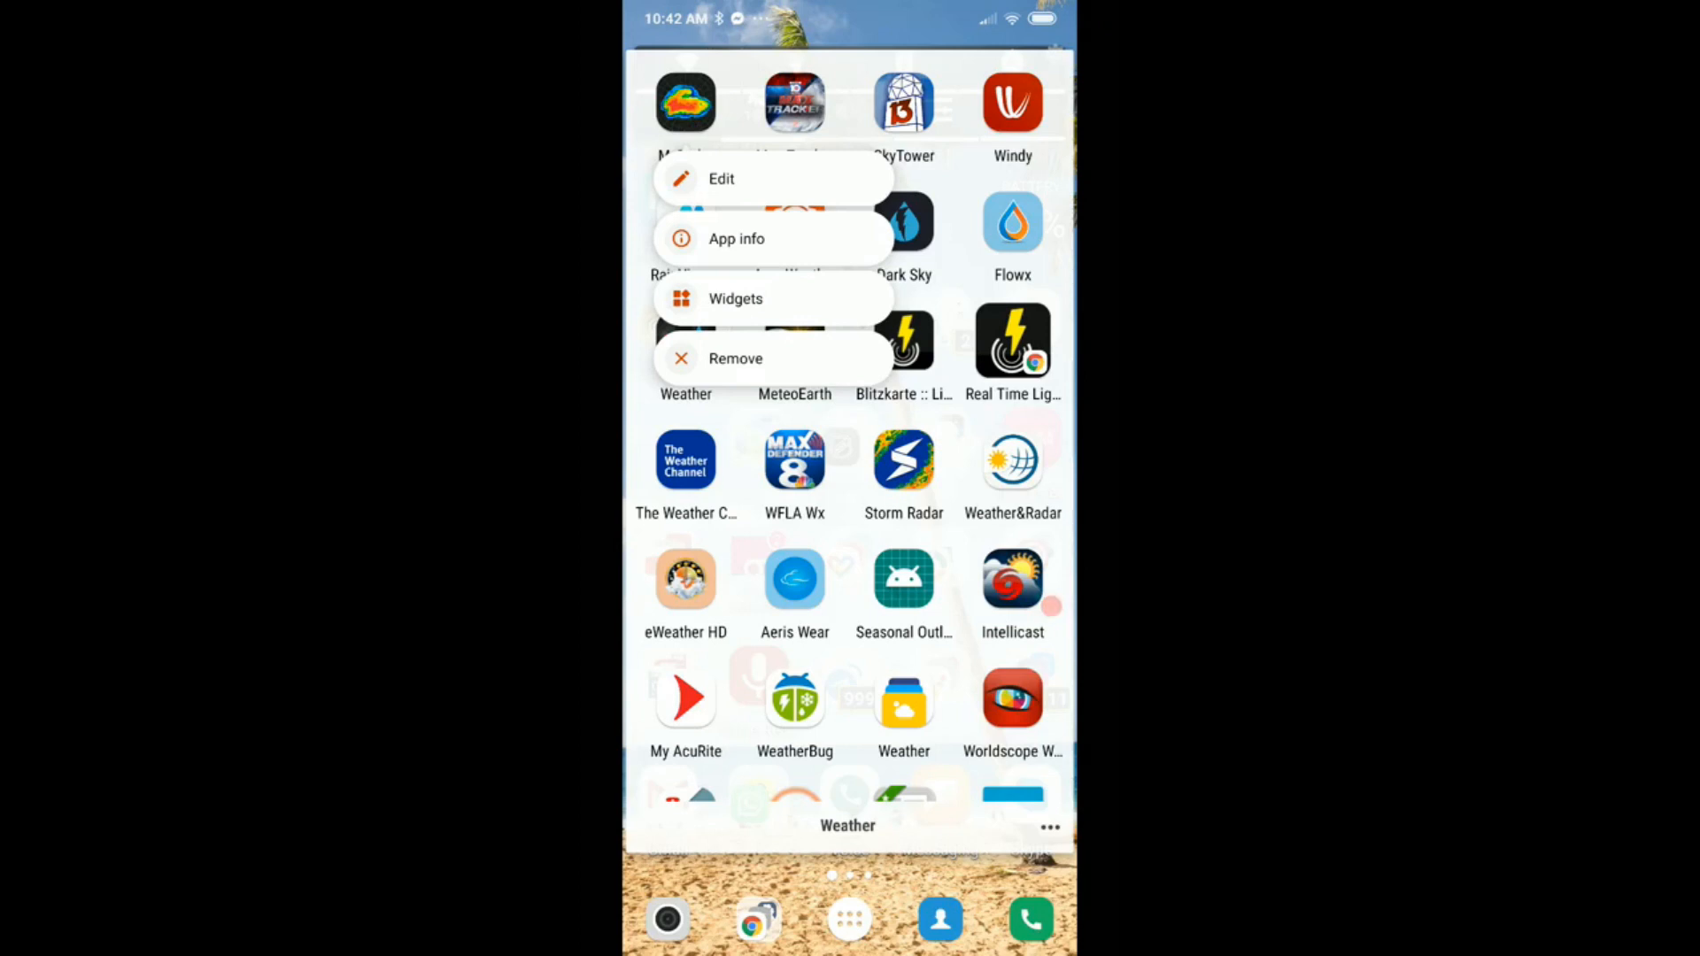
Choose Remove so the MyRadar shortcut leaves the Weather folder.
left_click(735, 357)
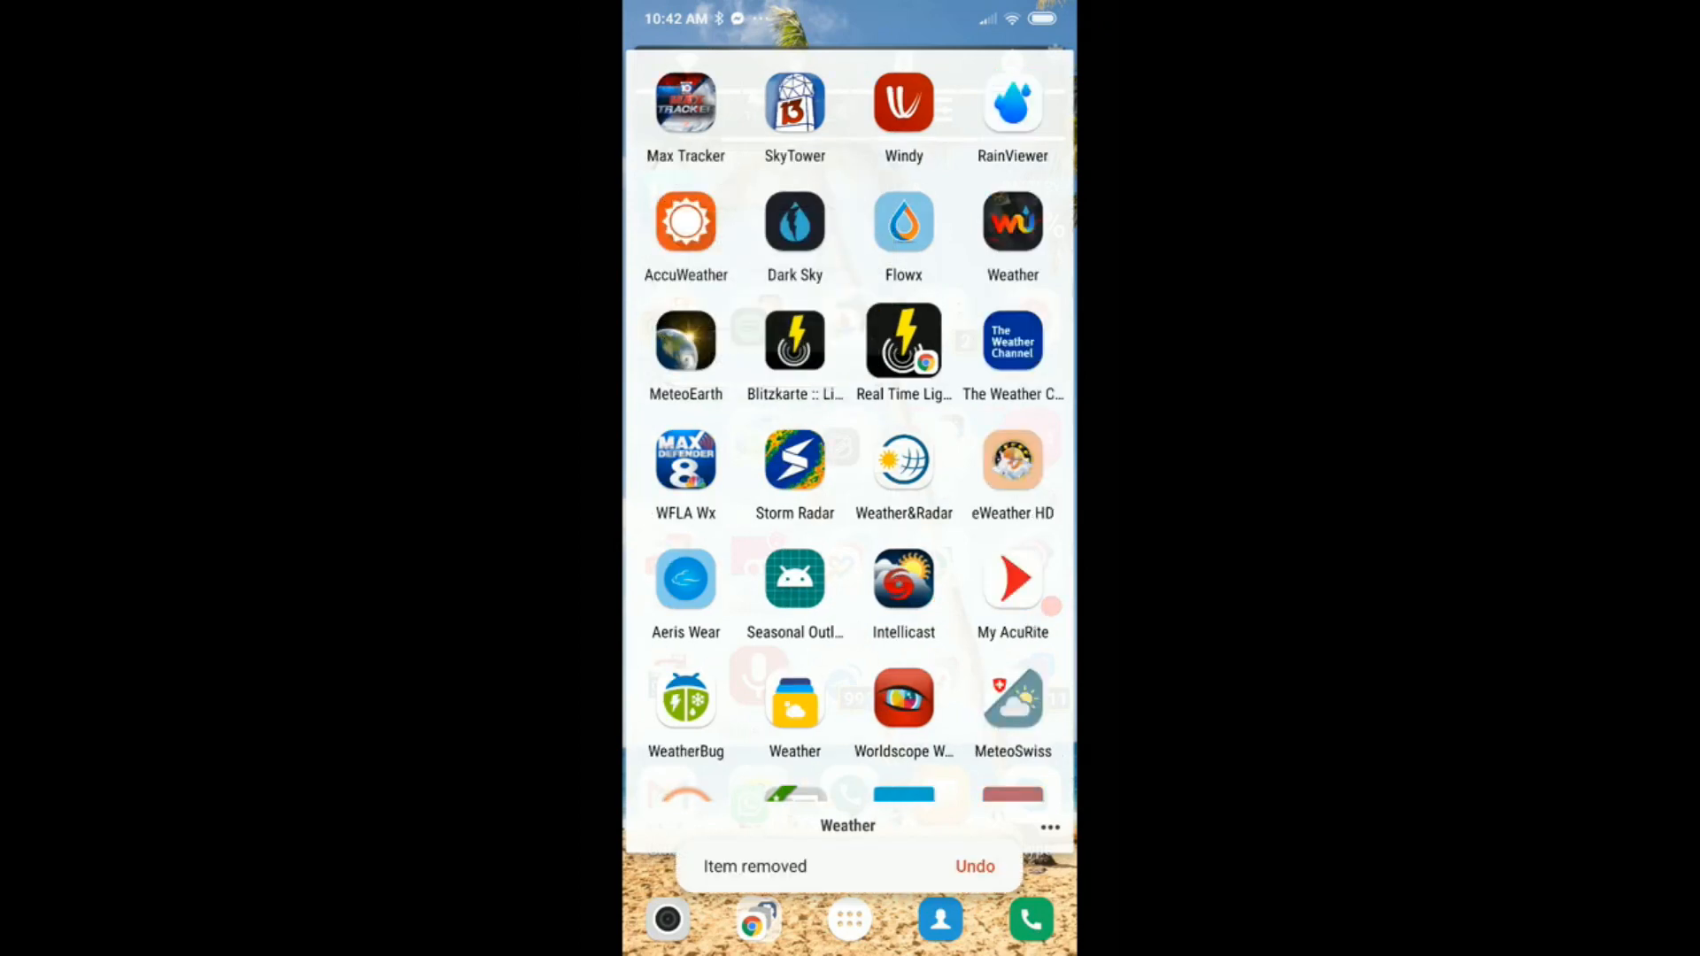